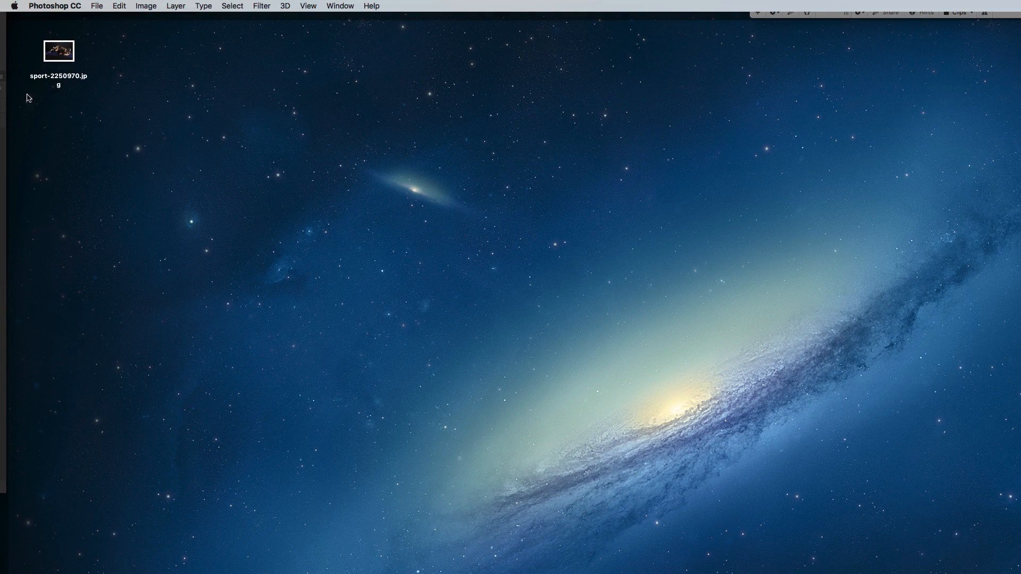
# Step: Open the workout photo sport-2250970.jpg from the desktop into Photoshop
pyautogui.doubleClick(58, 50)
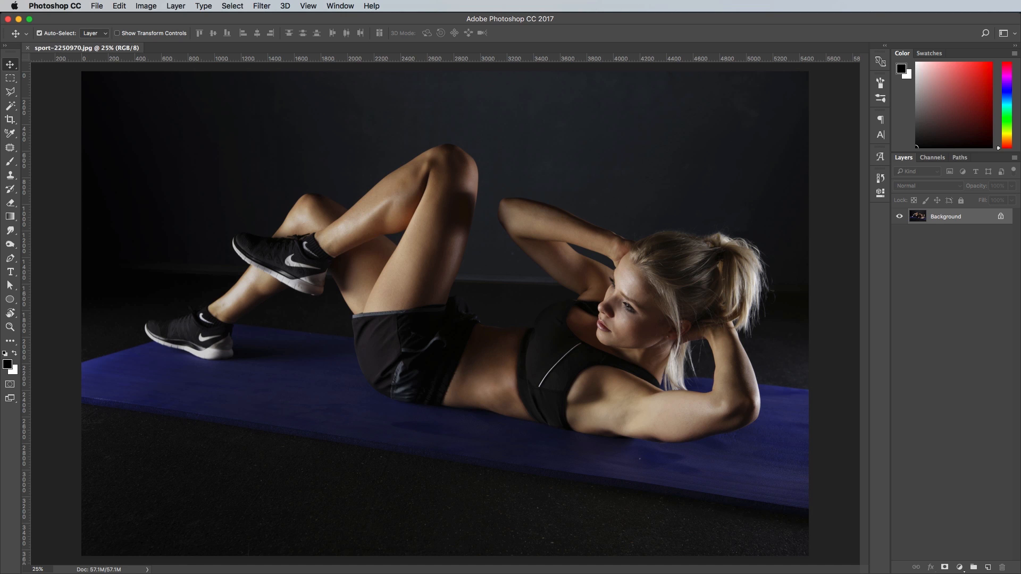
pyautogui.moveTo(877, 308)
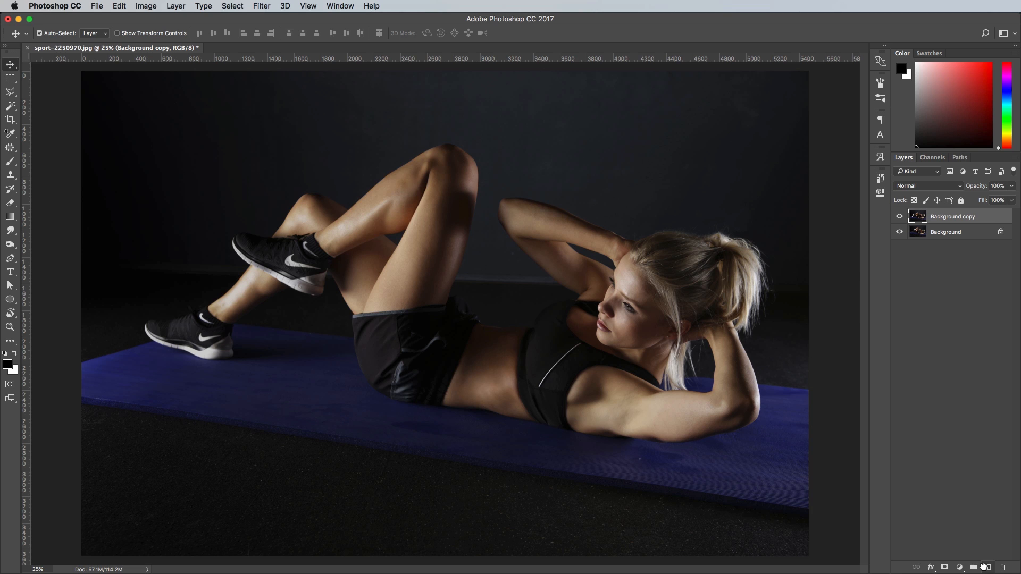
# Step: Convert the duplicated Background copy layer into a smart object
pyautogui.rightClick(951, 215)
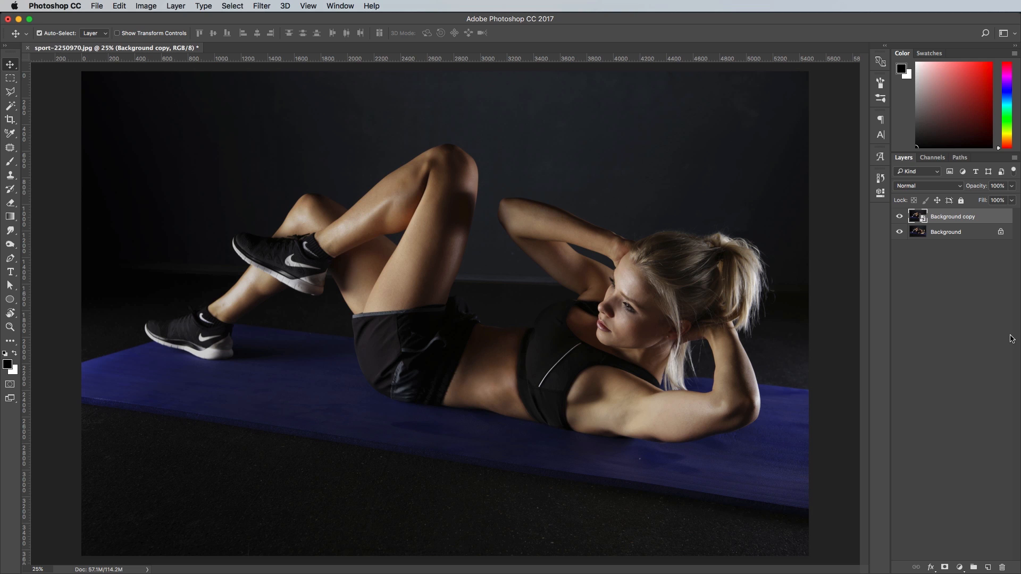
pyautogui.moveTo(134, 19)
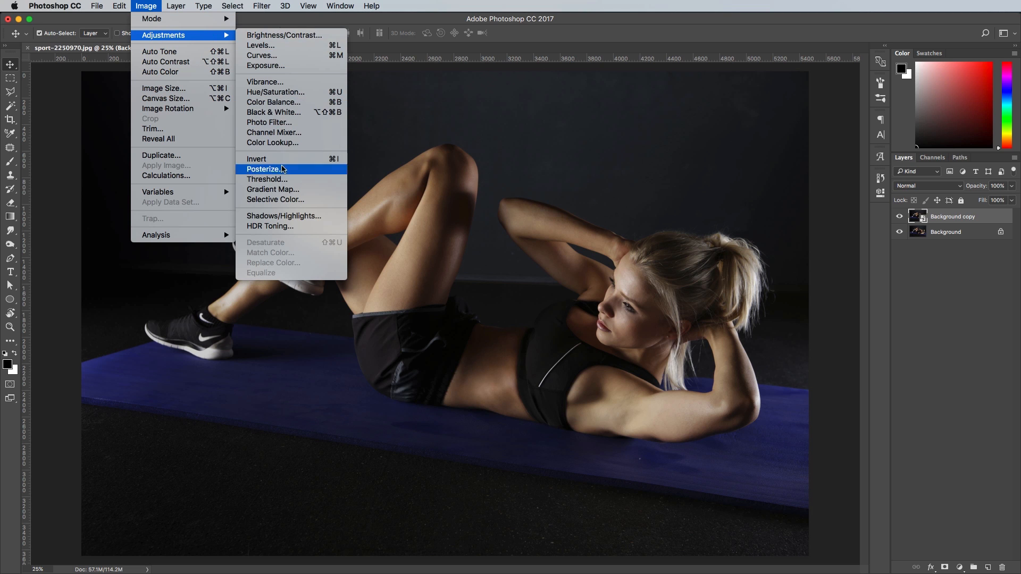
# Step: Apply a Shadows/Highlights smart filter with Shadows and Highlights at 50%
pyautogui.click(283, 216)
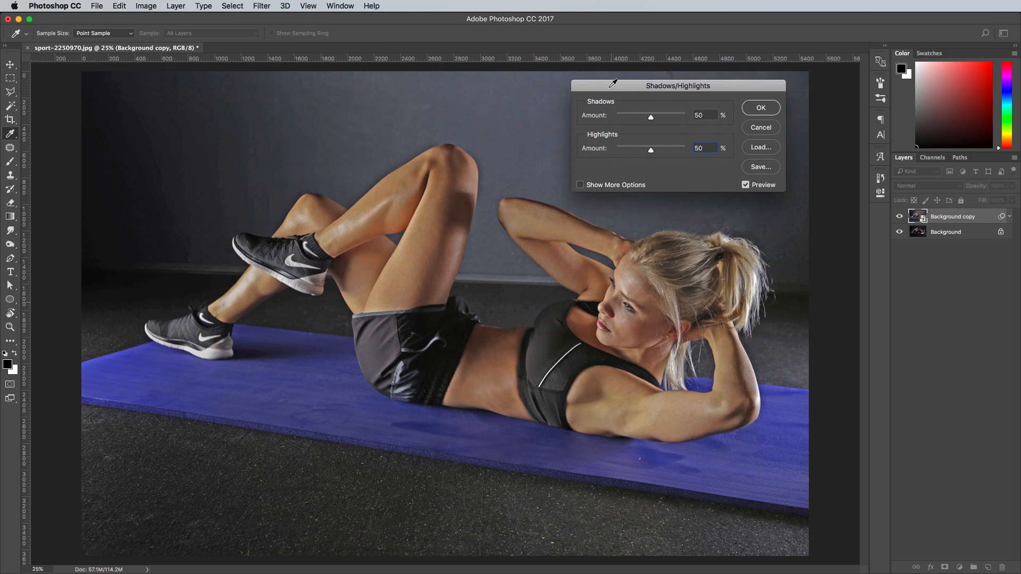
pyautogui.click(759, 107)
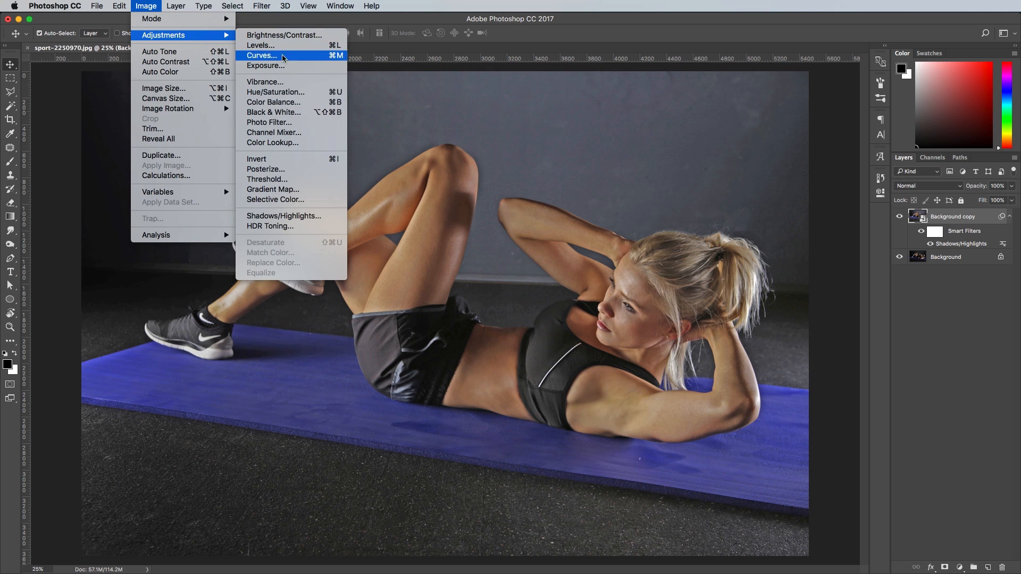
# Step: Apply a Black & White smart filter and blend it in Overlay mode for punchier contrast
pyautogui.click(273, 112)
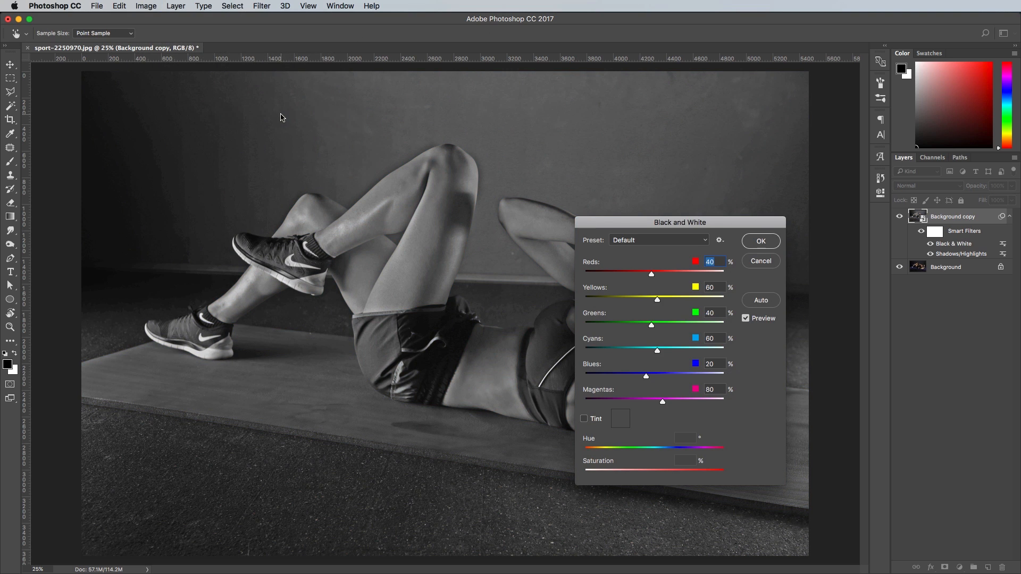
pyautogui.click(759, 241)
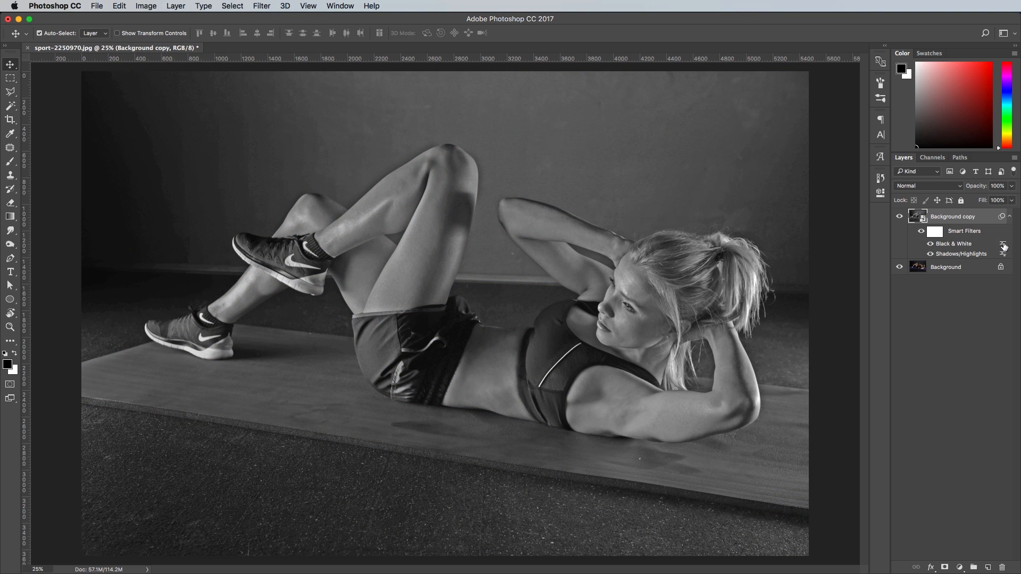
pyautogui.doubleClick(1003, 244)
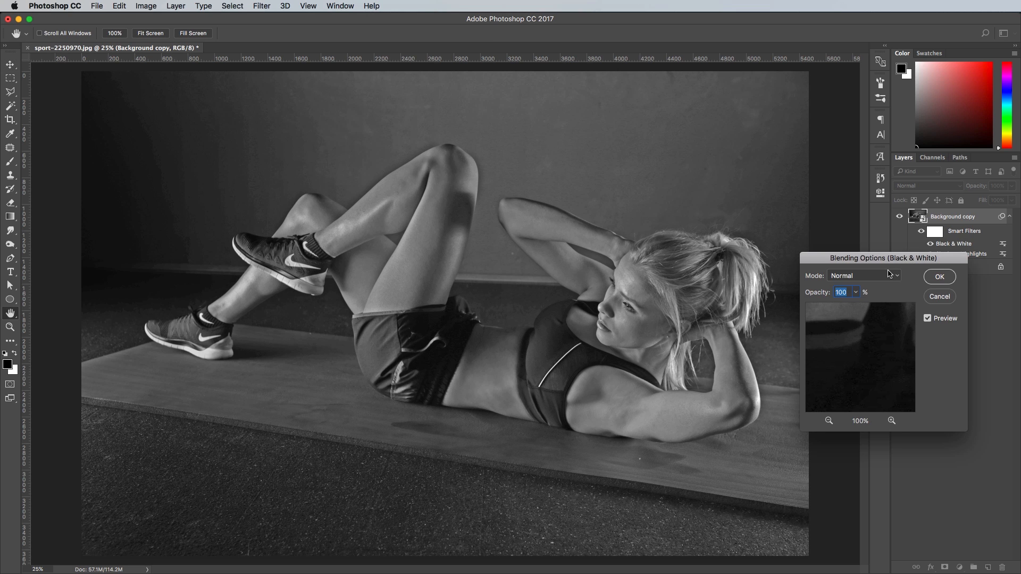
pyautogui.click(862, 275)
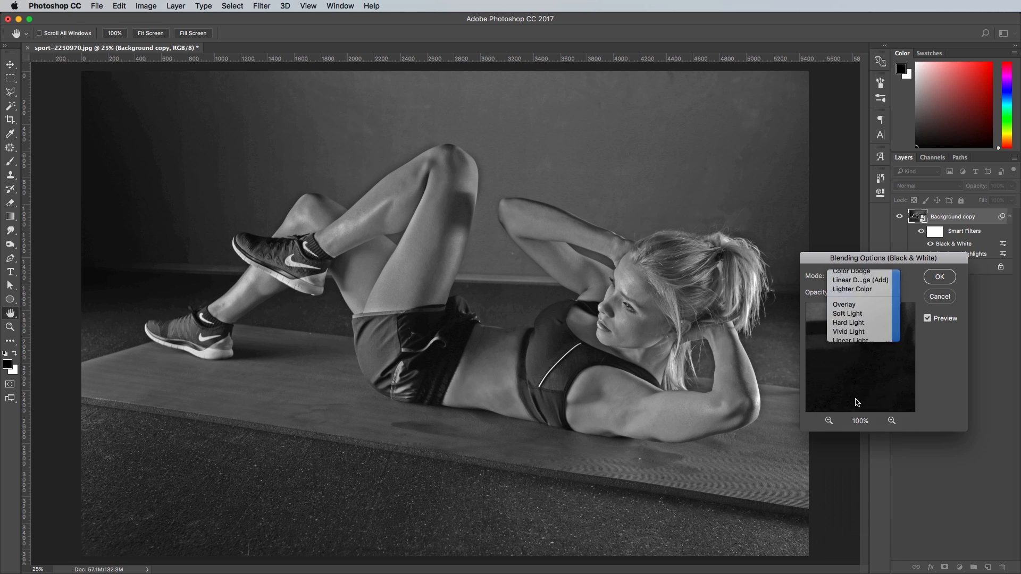
pyautogui.click(843, 304)
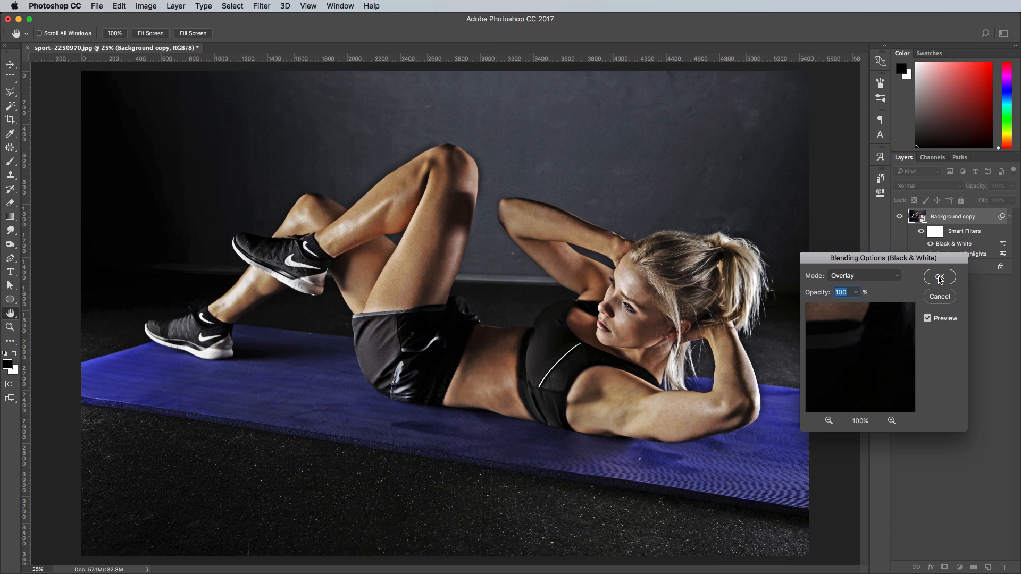
pyautogui.click(938, 276)
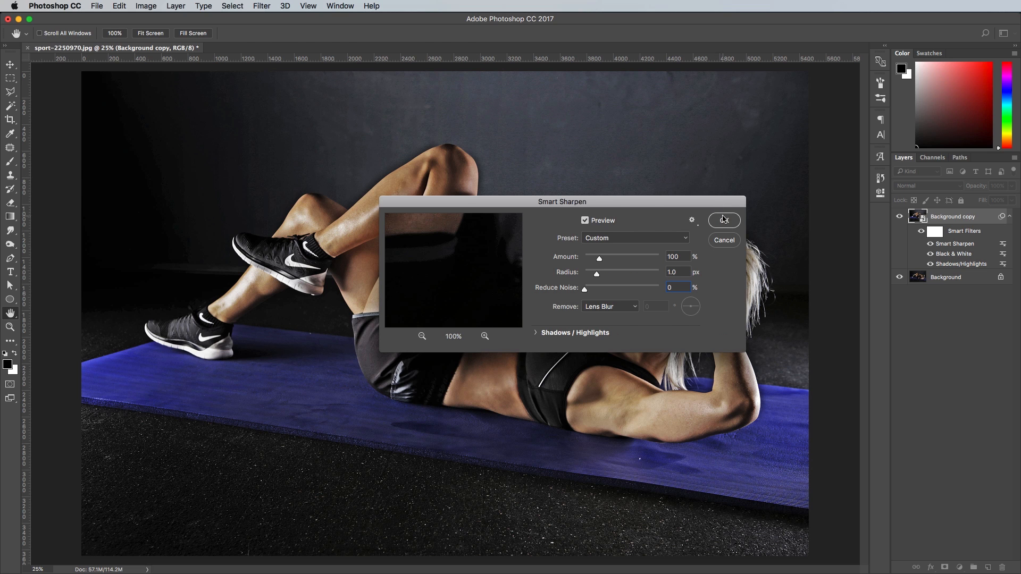
# Step: Apply Smart Sharpen with Amount 100% and Radius 1.0 px
pyautogui.click(723, 220)
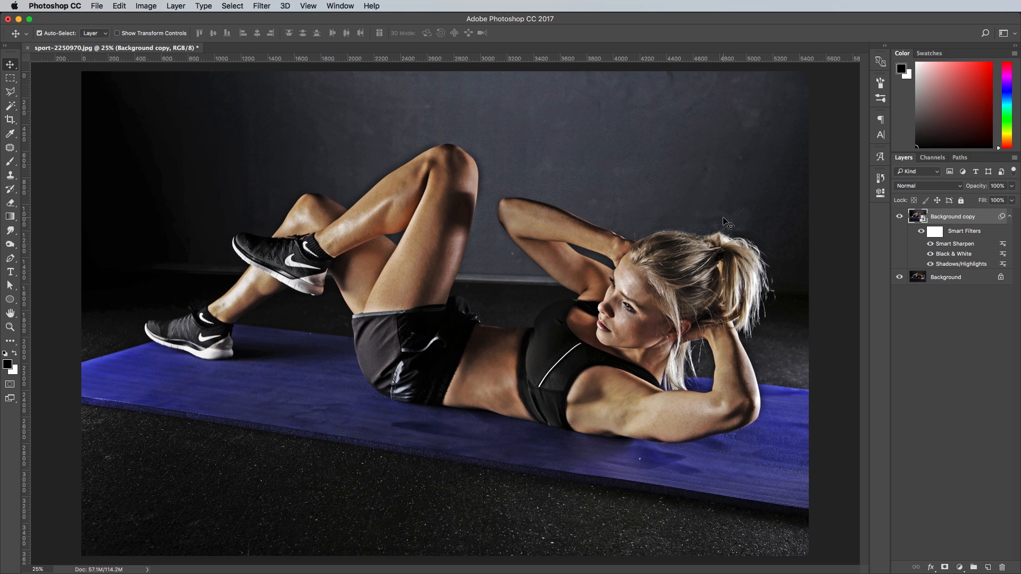
# Step: Apply an Unsharp Mask smart filter with Amount 20%, Radius 30, Threshold 0
pyautogui.click(262, 6)
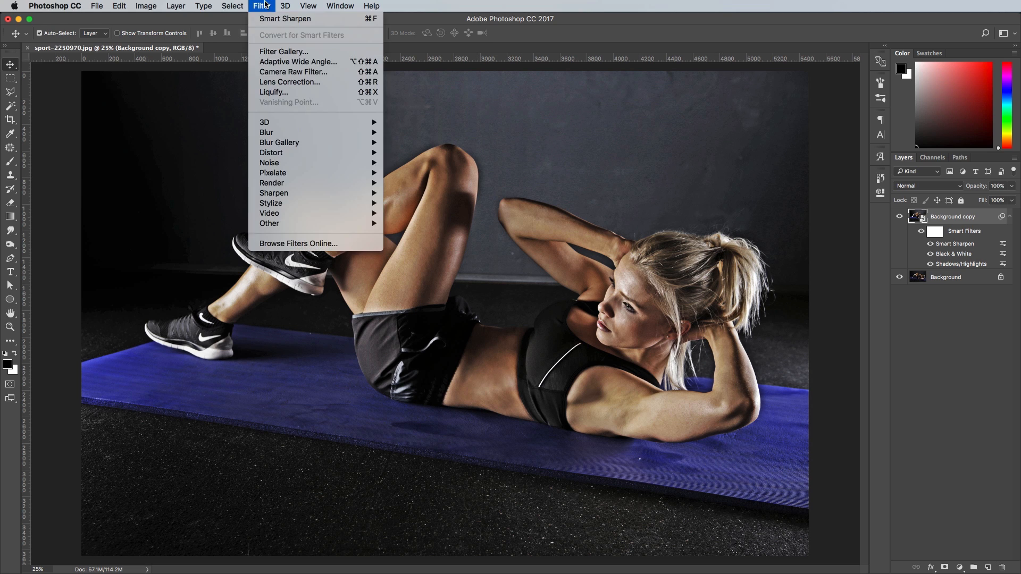
pyautogui.moveTo(274, 192)
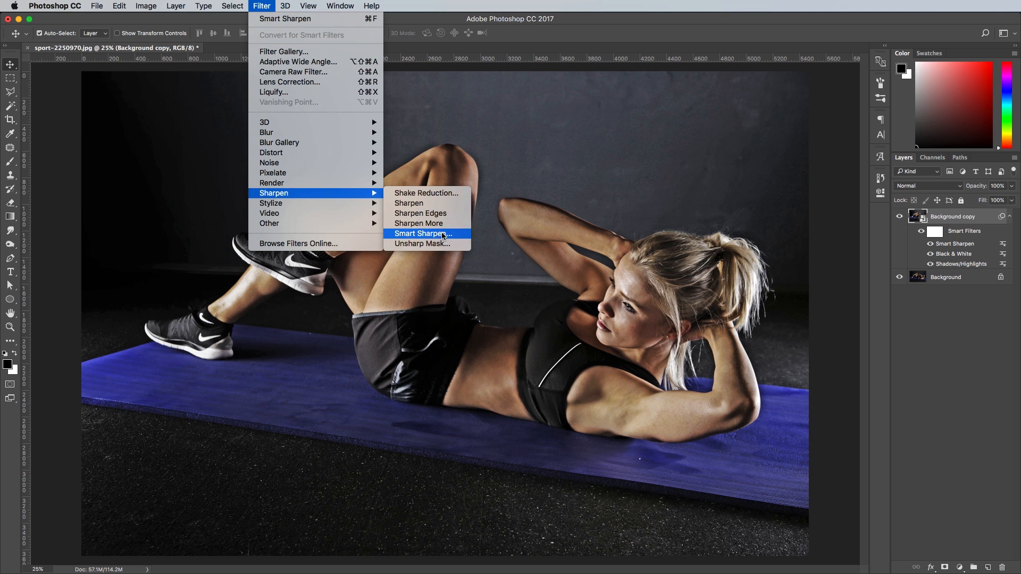
pyautogui.click(421, 242)
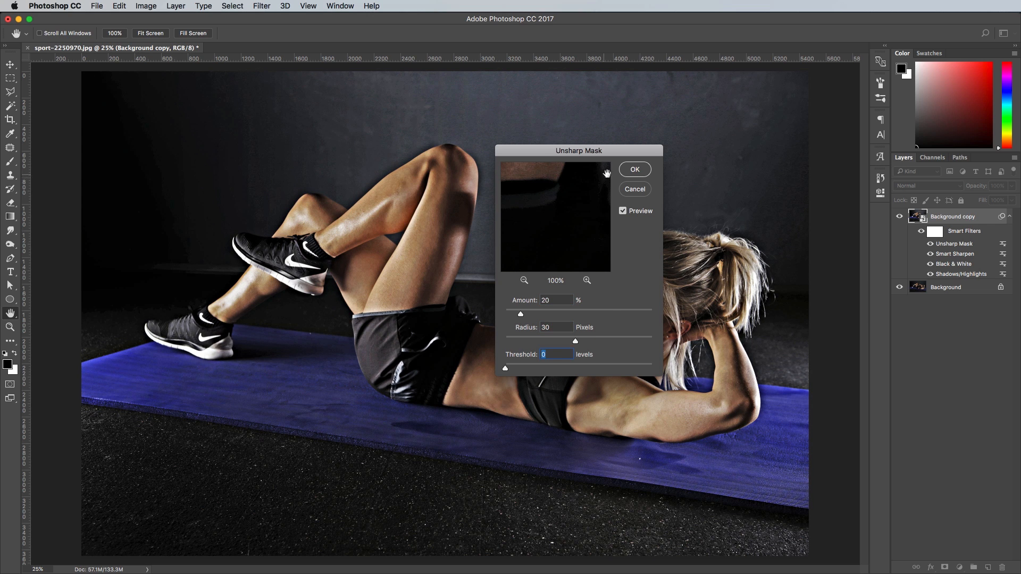
pyautogui.click(633, 169)
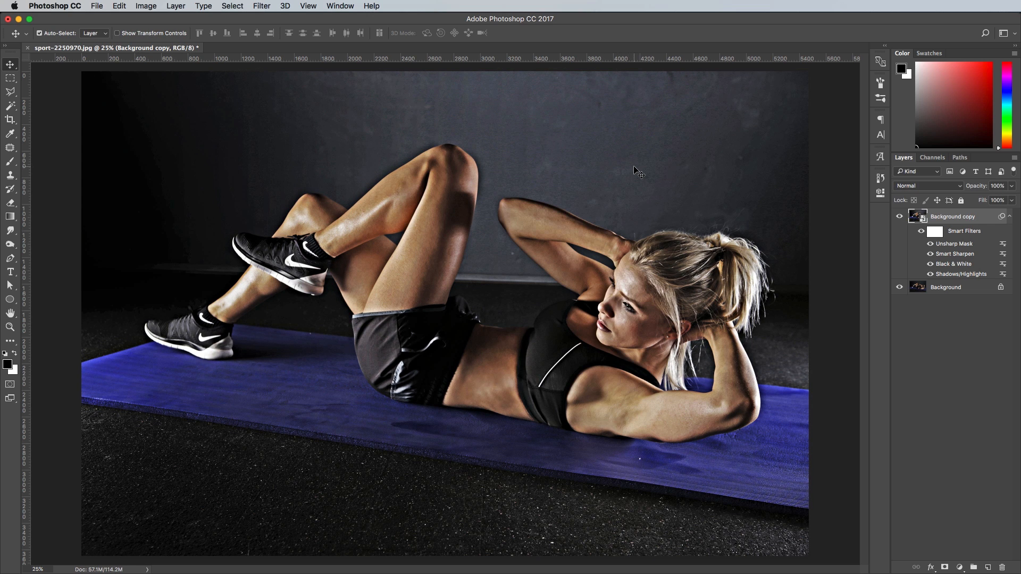
# Step: Apply a Brightness/Contrast smart filter with Contrast set to 50
pyautogui.click(146, 7)
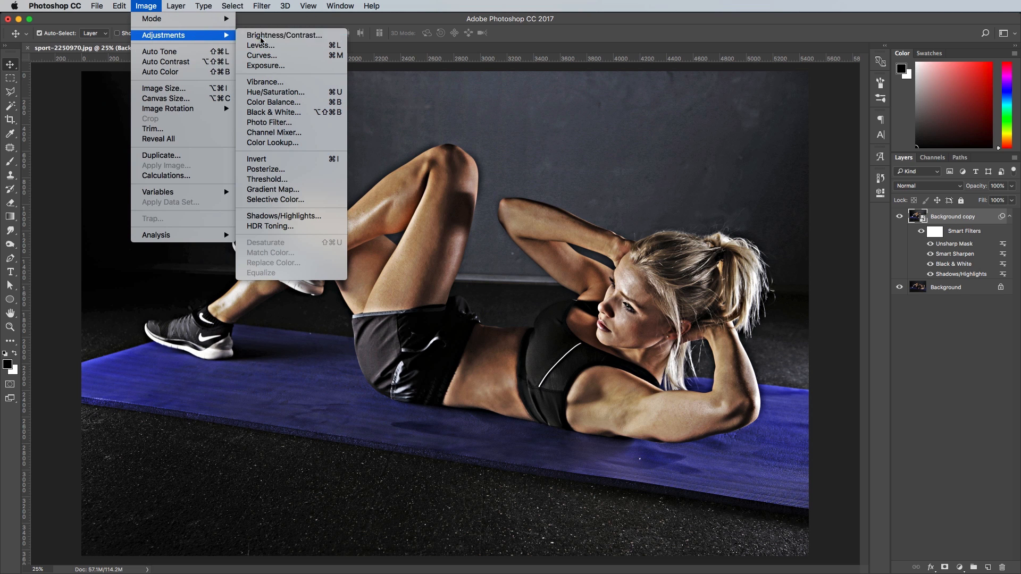
pyautogui.click(283, 35)
pyautogui.write('50')
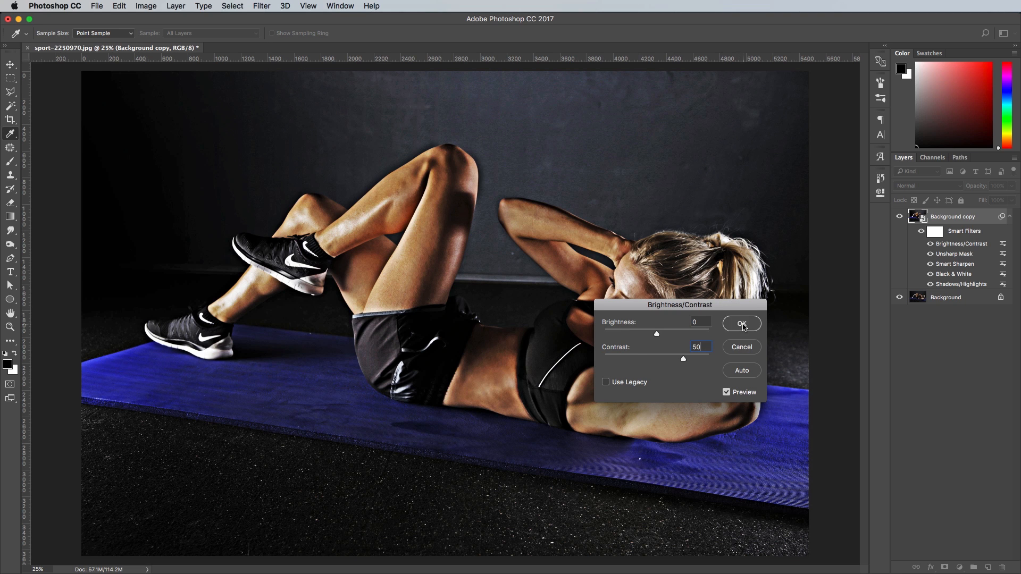
pyautogui.click(741, 323)
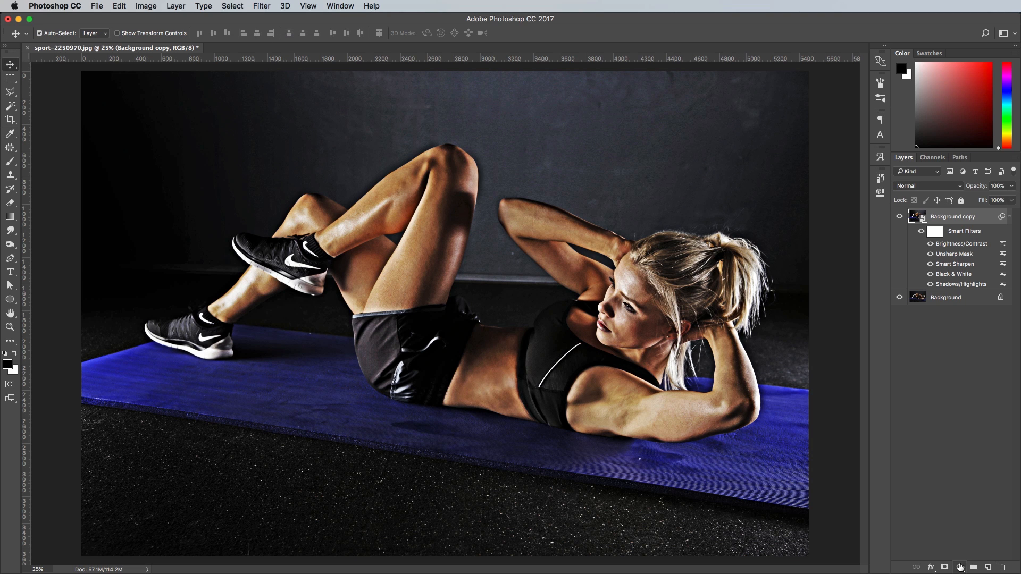
# Step: Add a Black & White 1 adjustment layer at 50% opacity, leave it hidden, and target the smart filter mask
pyautogui.click(958, 567)
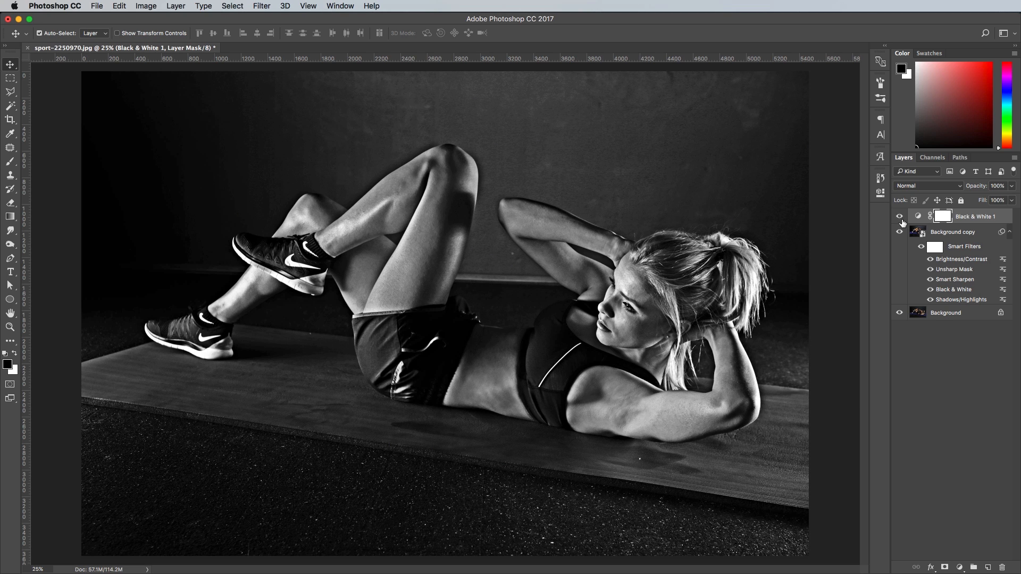
pyautogui.click(901, 215)
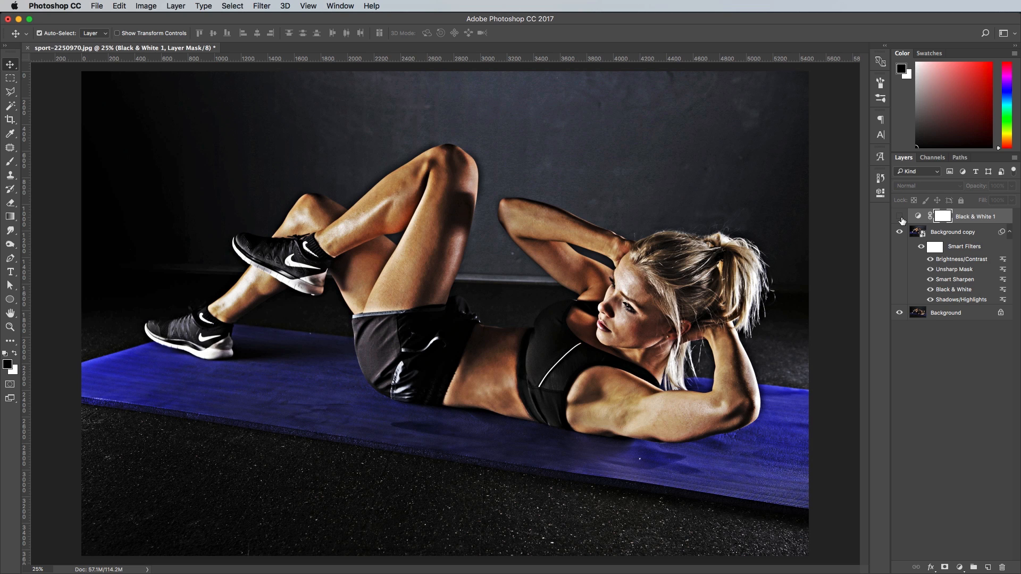
pyautogui.click(901, 216)
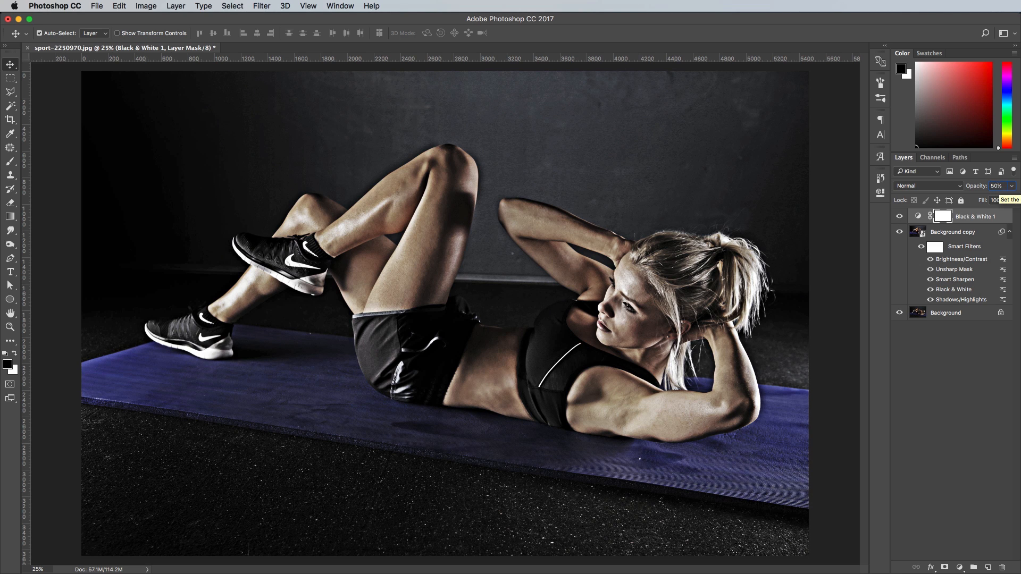
pyautogui.click(900, 216)
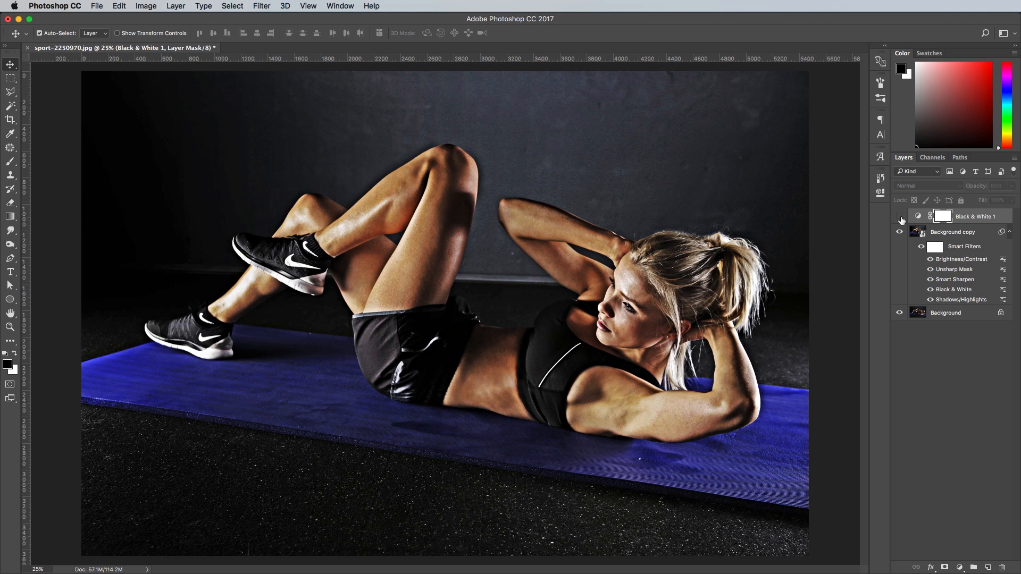
pyautogui.click(899, 216)
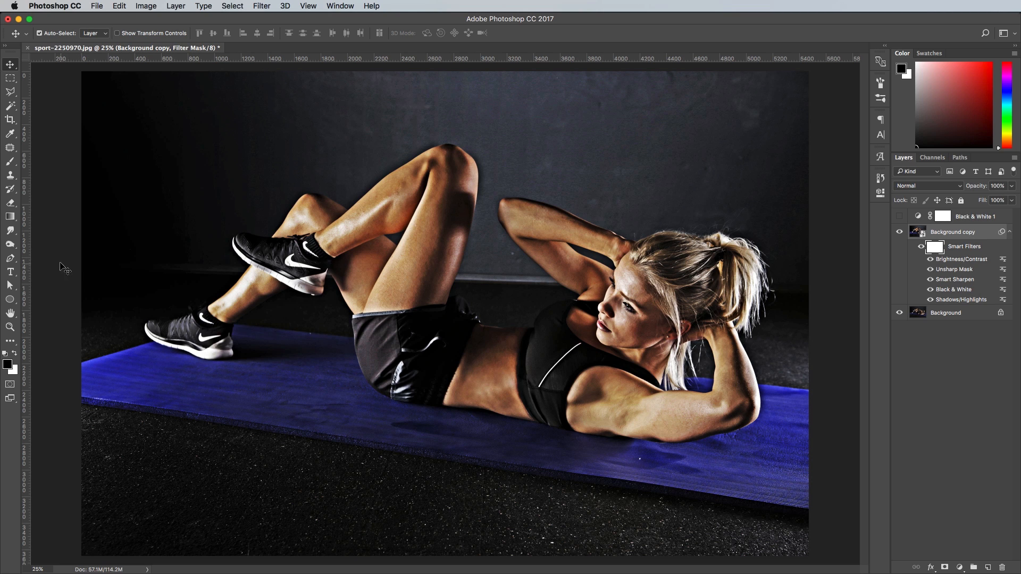
# Step: With a Brush at about 42% hardness, paint black on the smart filter mask around the figure to remove the halo
pyautogui.click(11, 161)
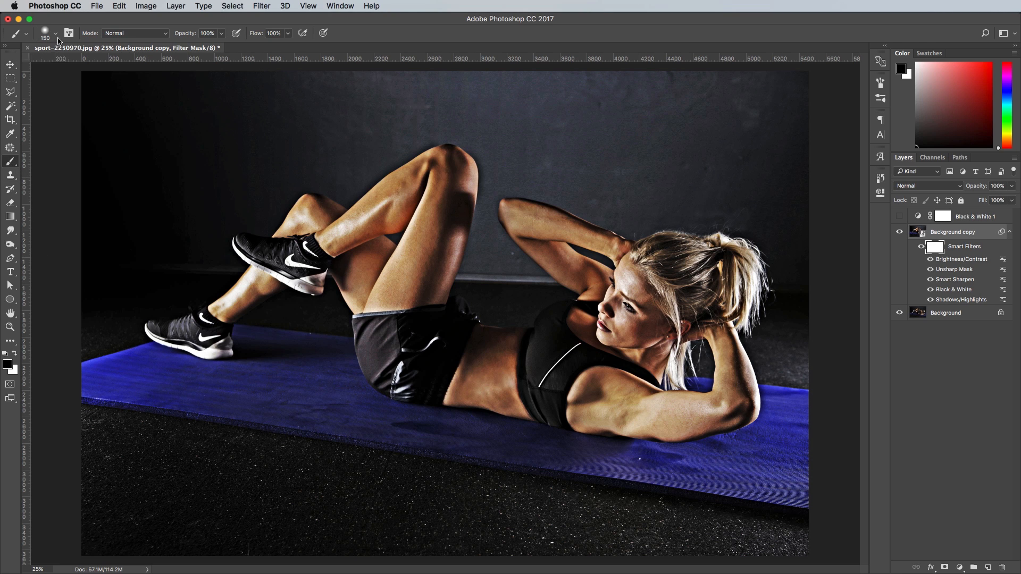
pyautogui.click(55, 33)
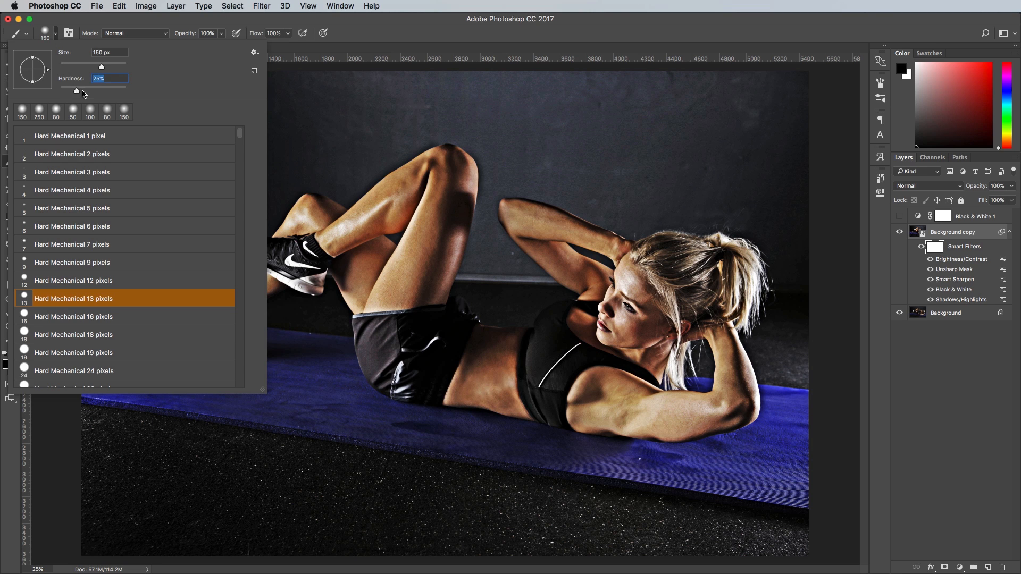
pyautogui.moveTo(76, 89); pyautogui.dragTo(88, 90)
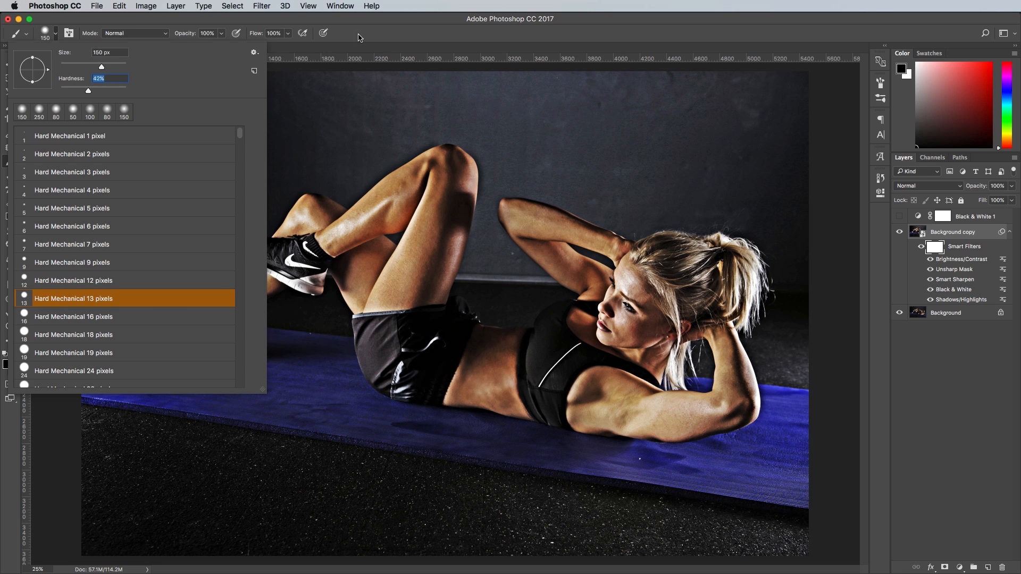
pyautogui.click(322, 134)
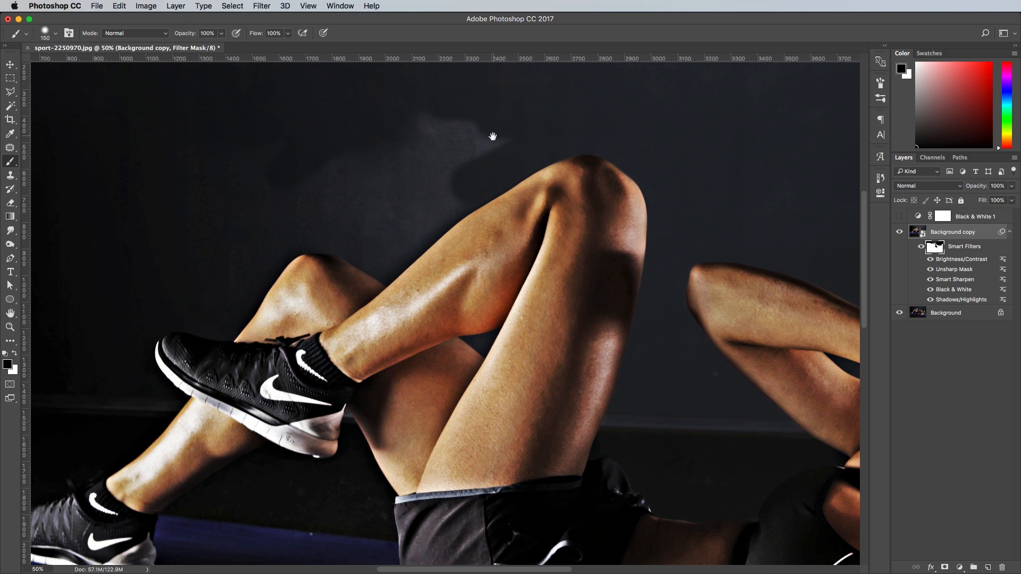
pyautogui.click(307, 7)
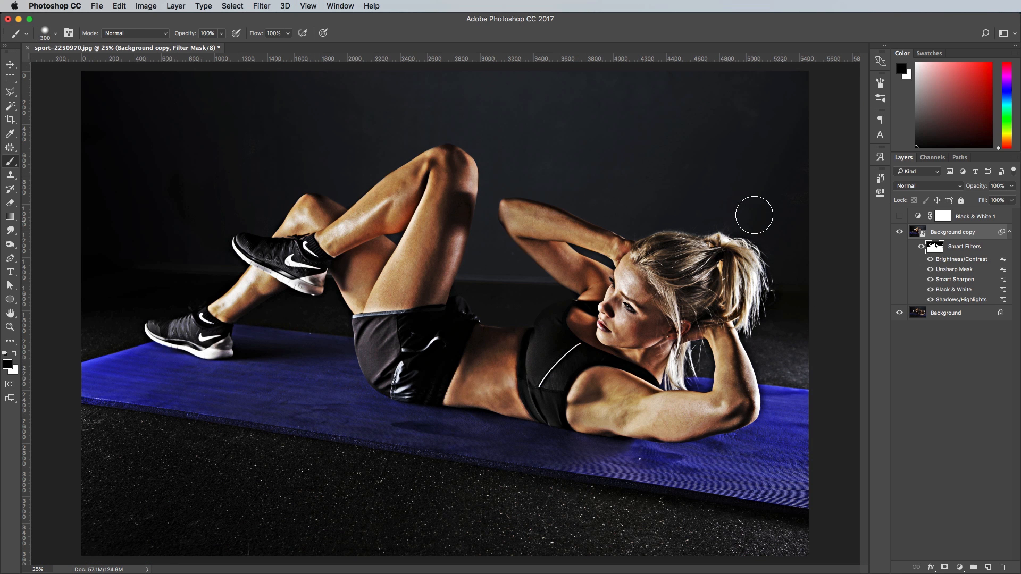
pyautogui.moveTo(830, 208)
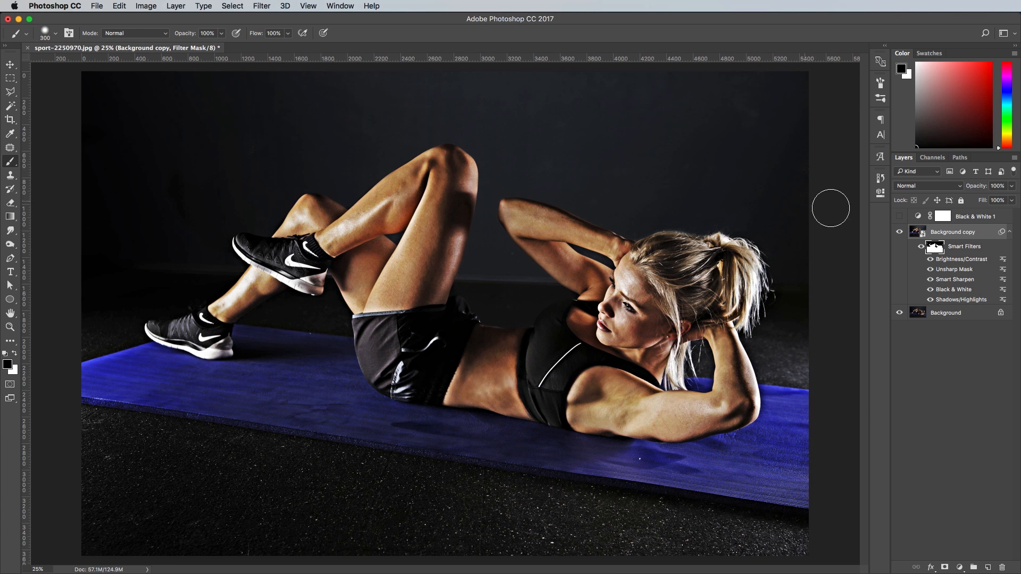